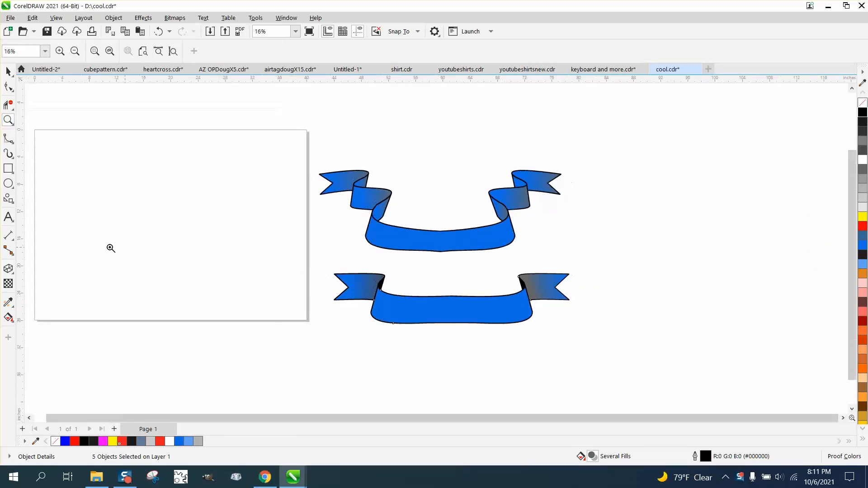
Step: Pick the swallowtail banner preset from the shape tools and dismiss the calculator window
{"action": "left_click", "coordinate": [8, 198]}
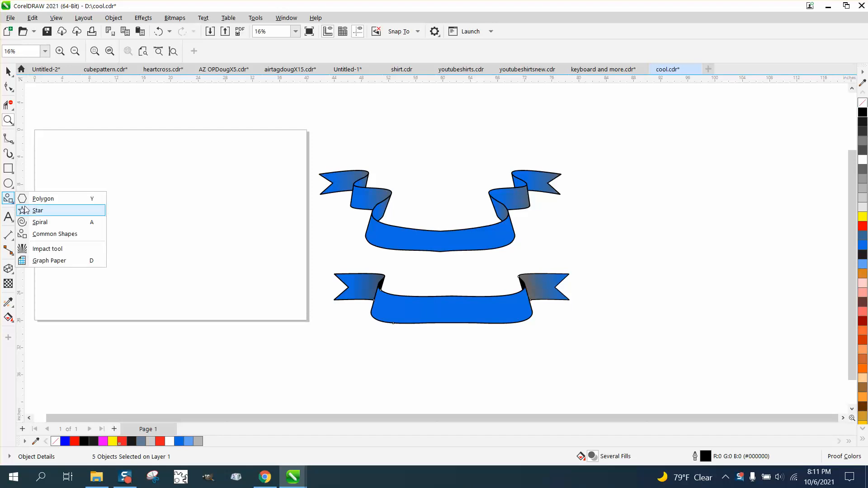
{"action": "mouse_move", "coordinate": [55, 233]}
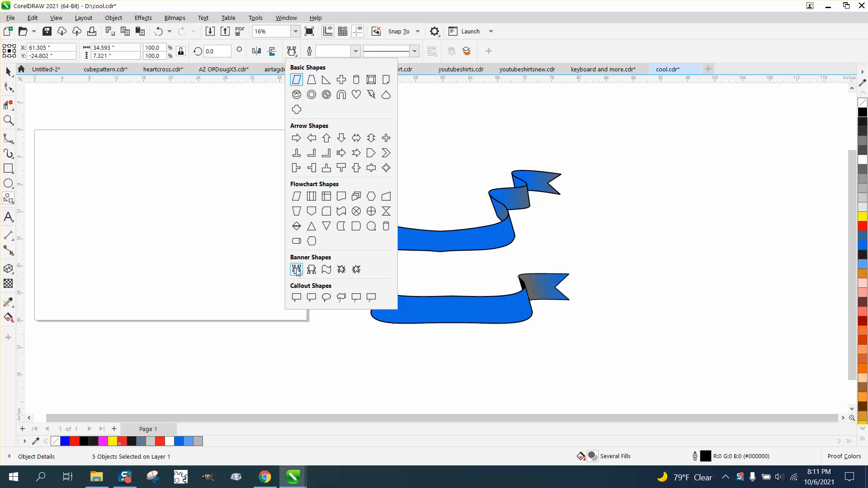
{"action": "left_click", "coordinate": [296, 270]}
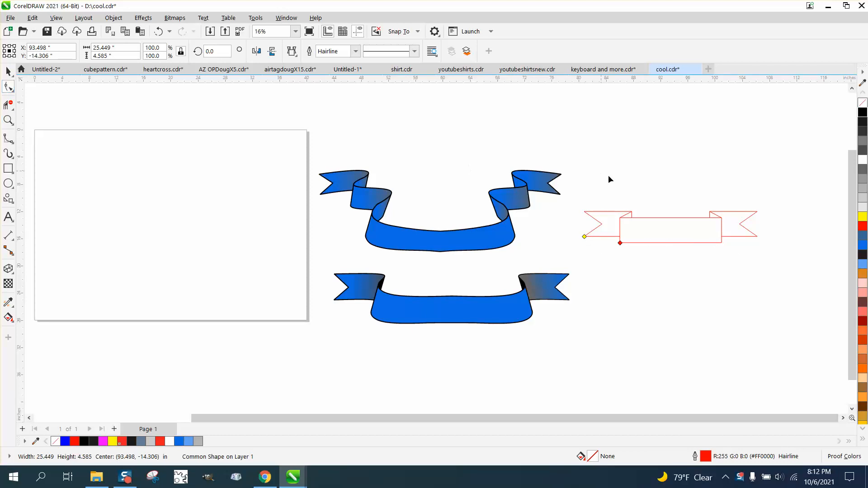
{"action": "left_click", "coordinate": [670, 227]}
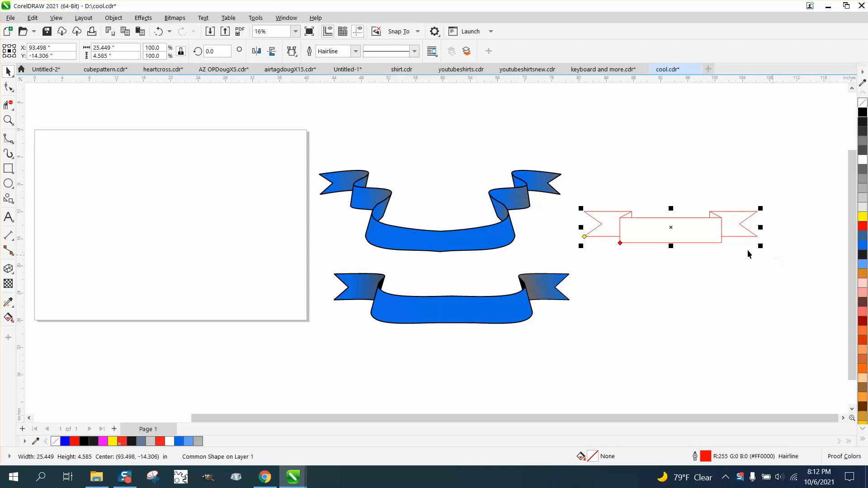
{"action": "left_click", "coordinate": [320, 476]}
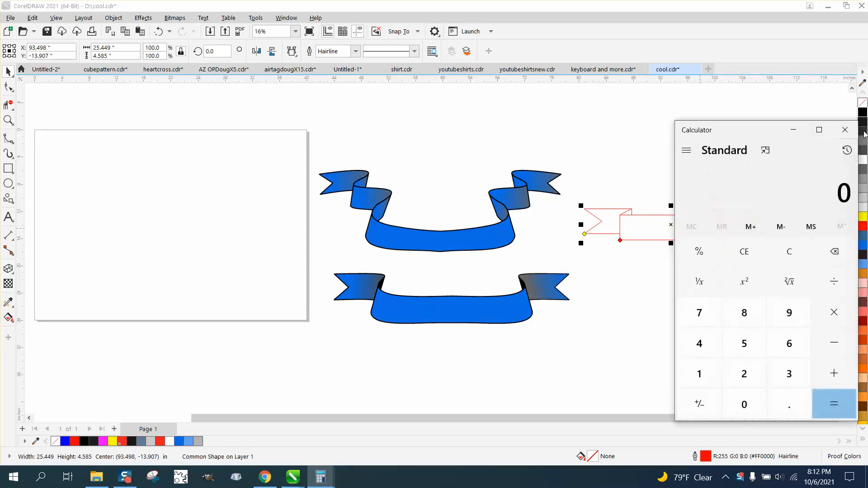
{"action": "left_click", "coordinate": [845, 130]}
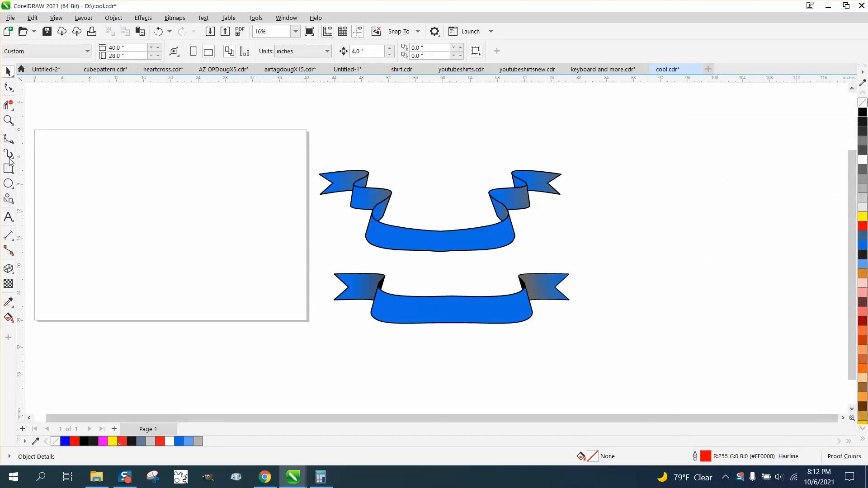
Step: Draw a wavy S-shaped B-Spline curve from the top-left ending in a long flat tail
{"action": "left_click", "coordinate": [9, 139]}
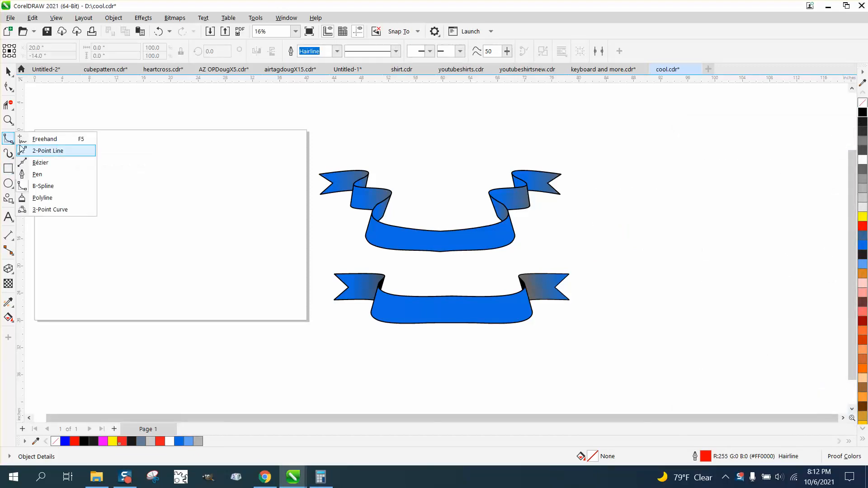
{"action": "mouse_move", "coordinate": [55, 162]}
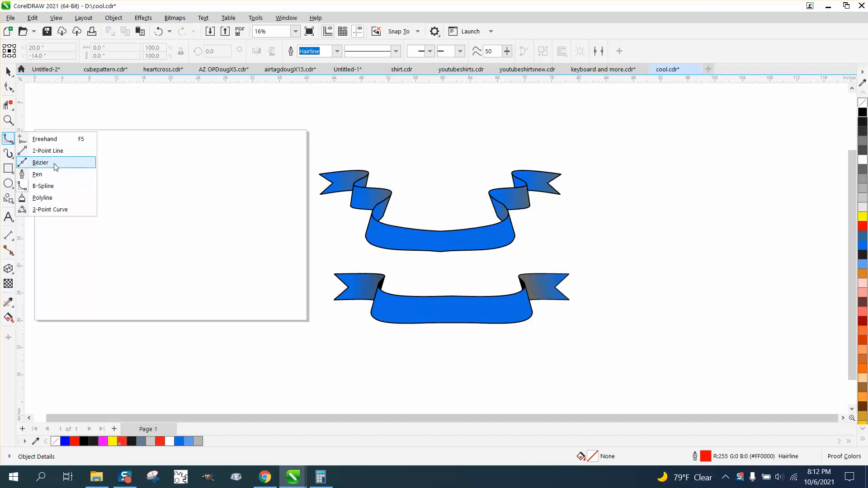
{"action": "left_click", "coordinate": [40, 162]}
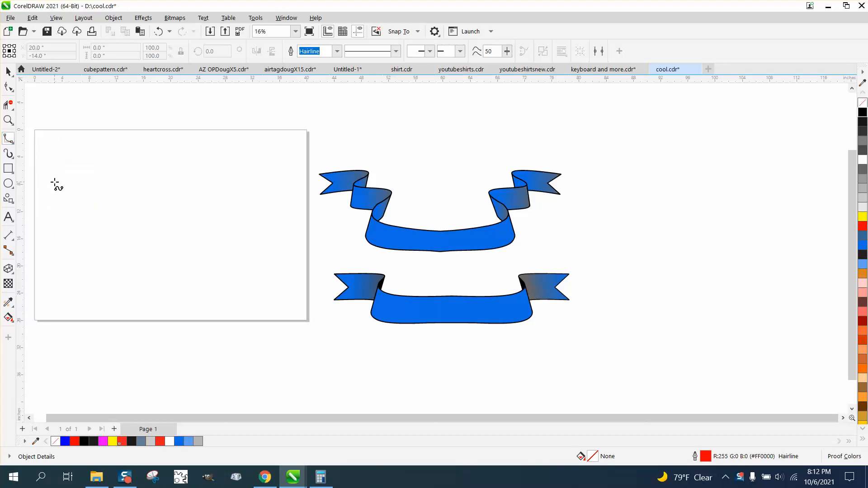
{"action": "mouse_move", "coordinate": [414, 274]}
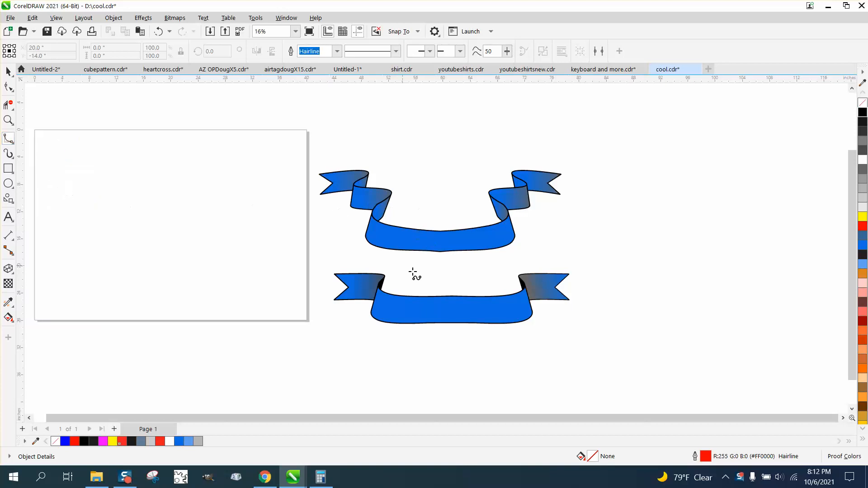
{"action": "mouse_move", "coordinate": [52, 162]}
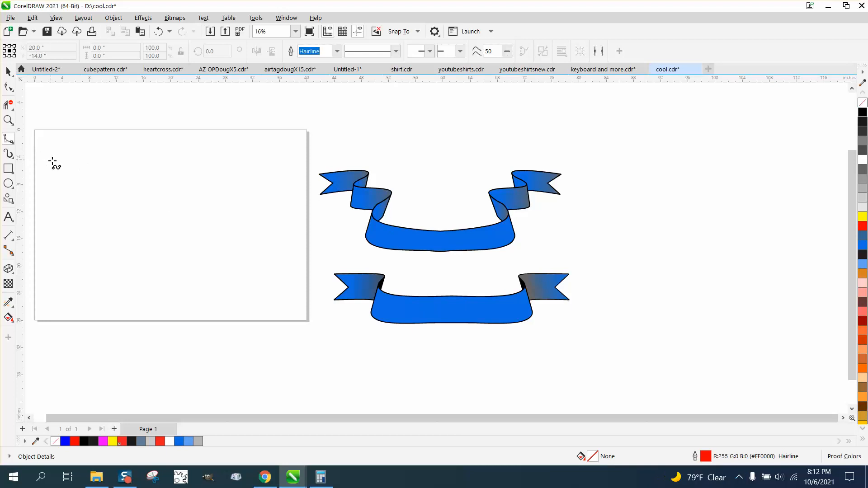
{"action": "left_click_drag", "start_coordinate": [52, 161], "coordinate": [127, 152]}
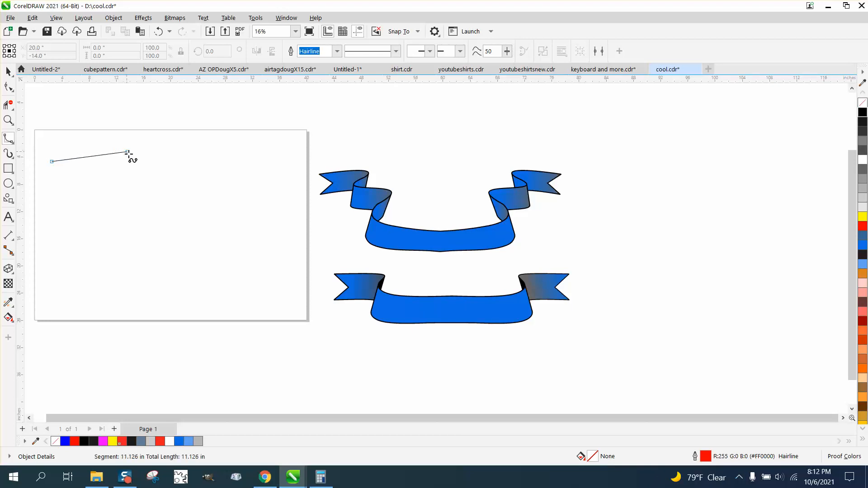
{"action": "left_click_drag", "start_coordinate": [127, 154], "coordinate": [125, 169]}
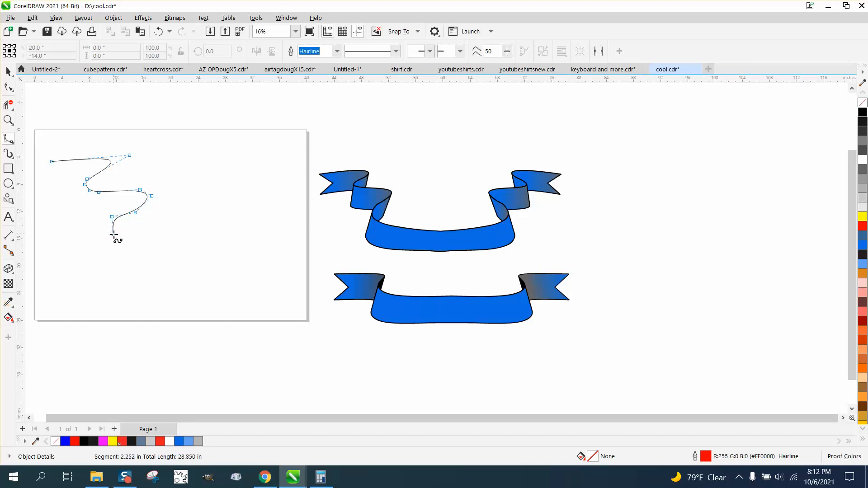
{"action": "left_click_drag", "start_coordinate": [114, 232], "coordinate": [194, 237]}
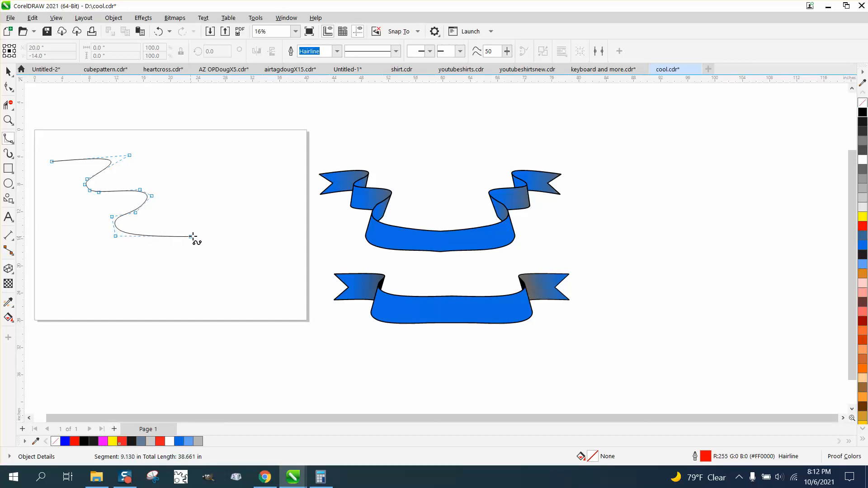
{"action": "left_click_drag", "start_coordinate": [194, 238], "coordinate": [219, 234]}
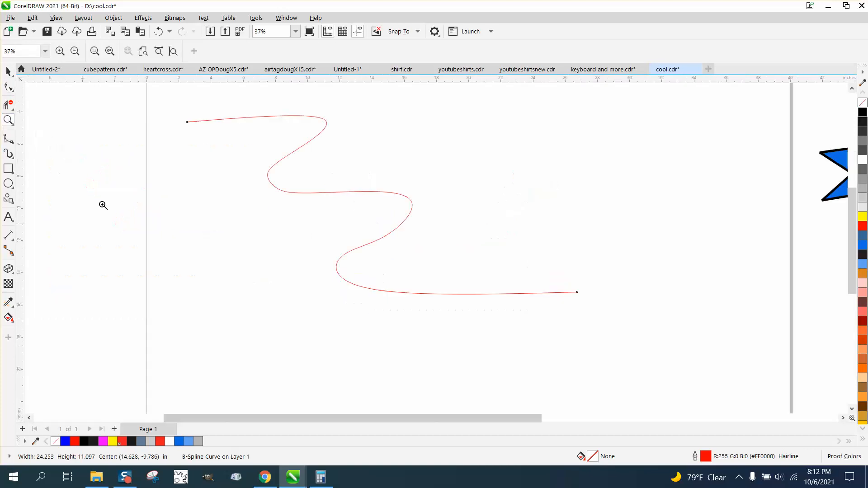
Step: Extrude the wavy curve into a folded 3D ribbon surface and rotate it into perspective
{"action": "left_click", "coordinate": [9, 86]}
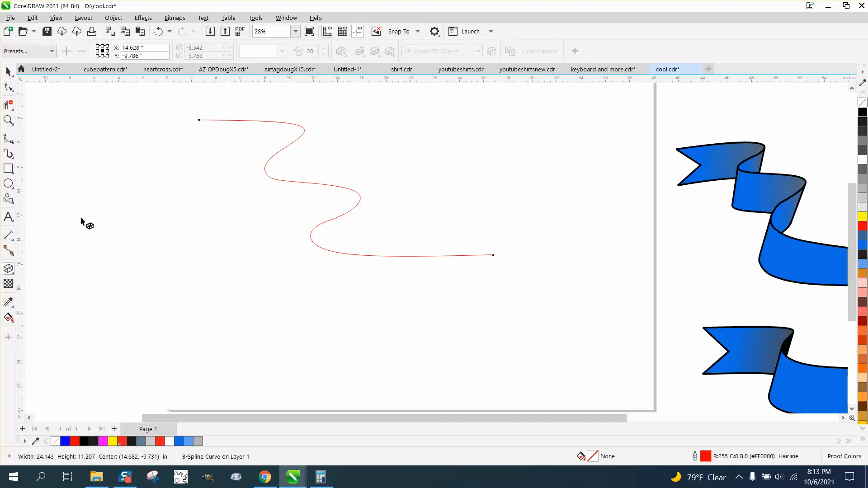
{"action": "mouse_move", "coordinate": [201, 205]}
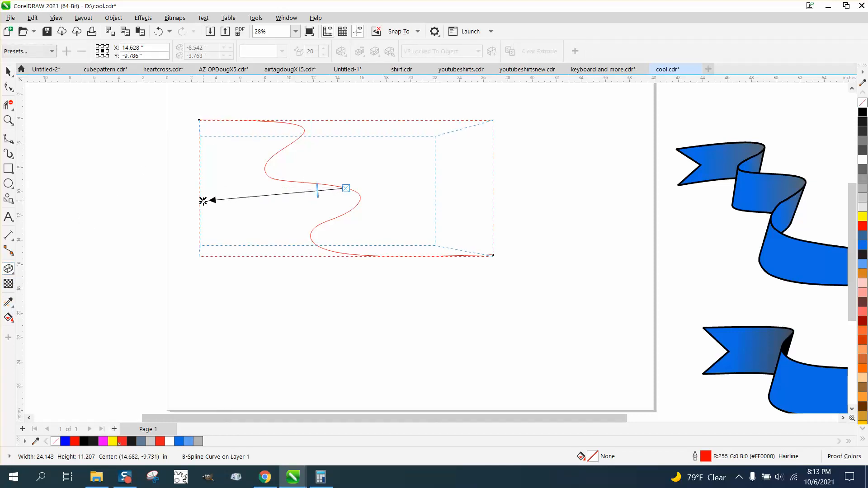
{"action": "left_click", "coordinate": [342, 50]}
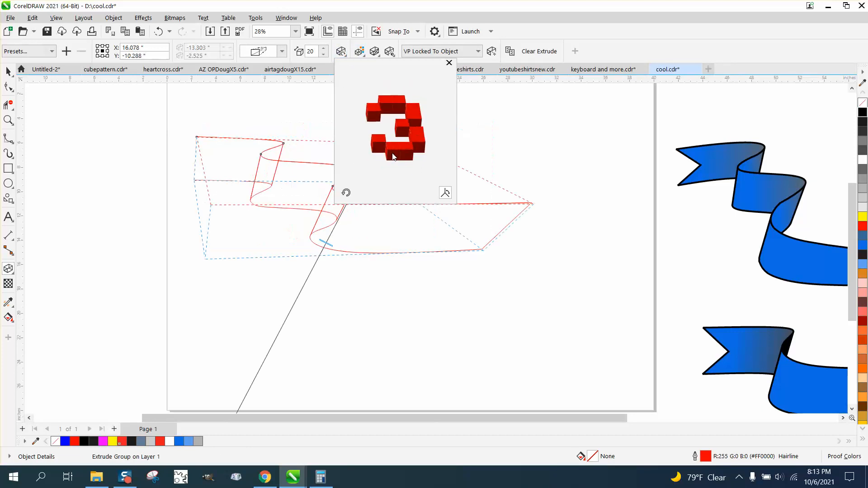
{"action": "left_click", "coordinate": [450, 62]}
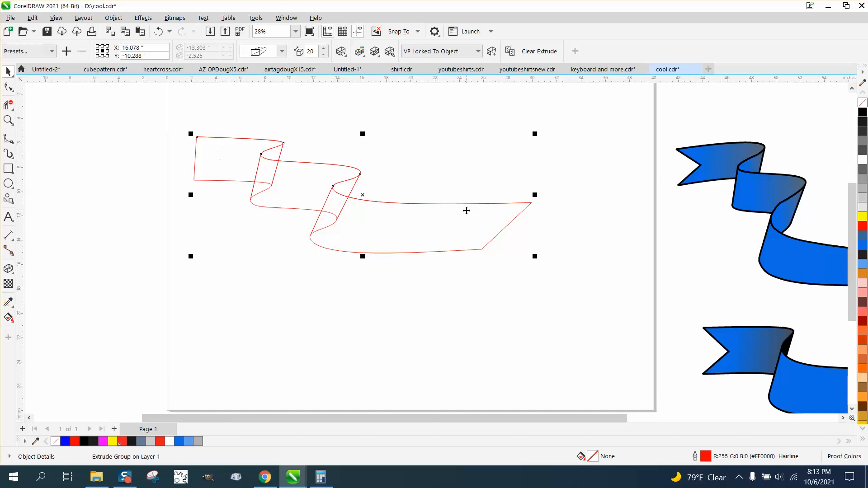
{"action": "mouse_move", "coordinate": [517, 214]}
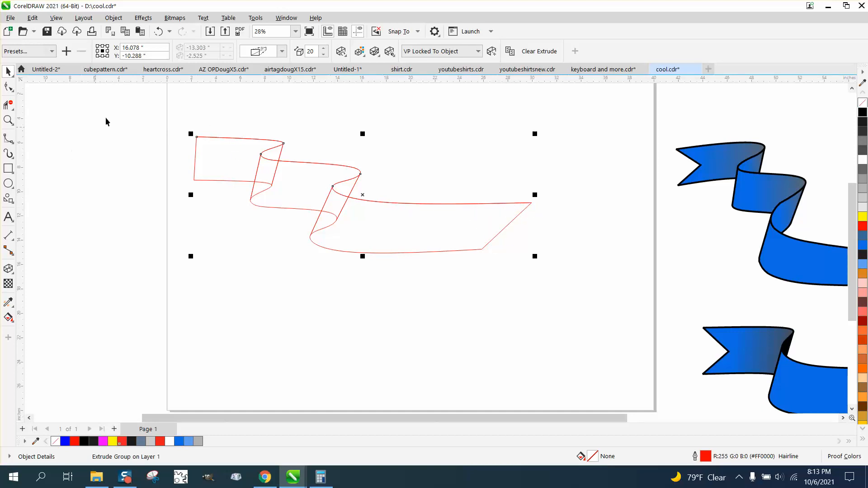
Step: Break the extruded ribbon apart, undo the outline edit and fit the page into view
{"action": "left_click", "coordinate": [113, 18]}
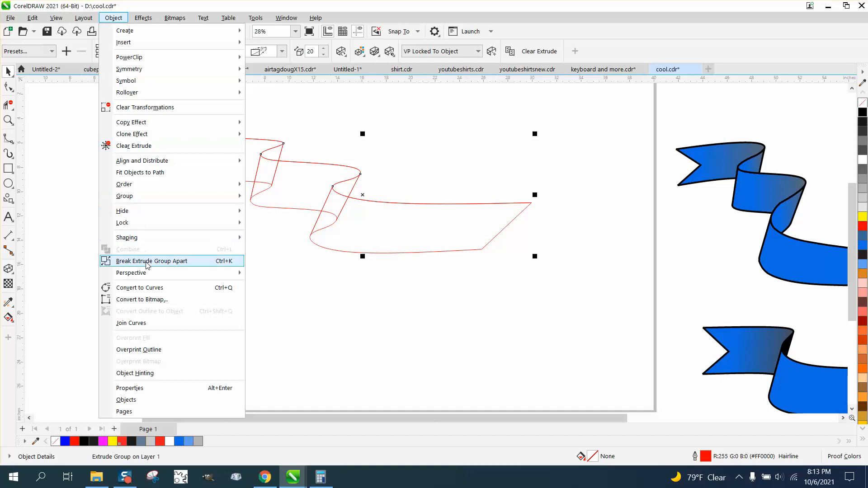
{"action": "left_click", "coordinate": [151, 261]}
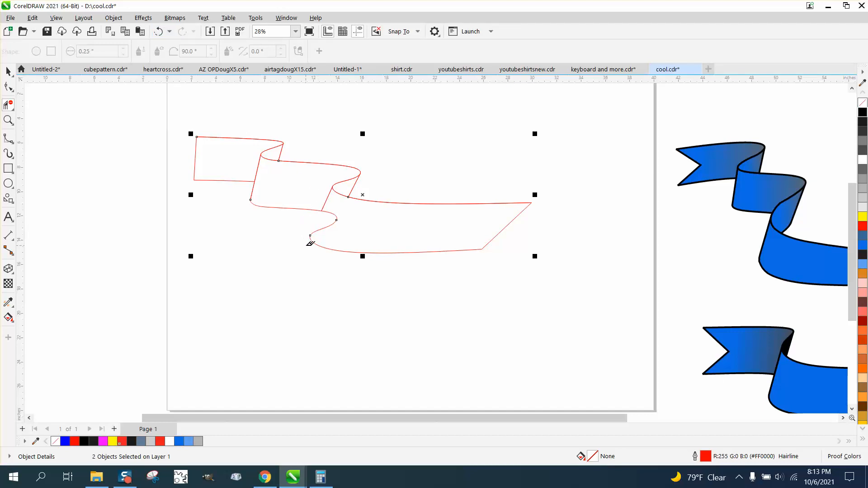
{"action": "left_click", "coordinate": [160, 31]}
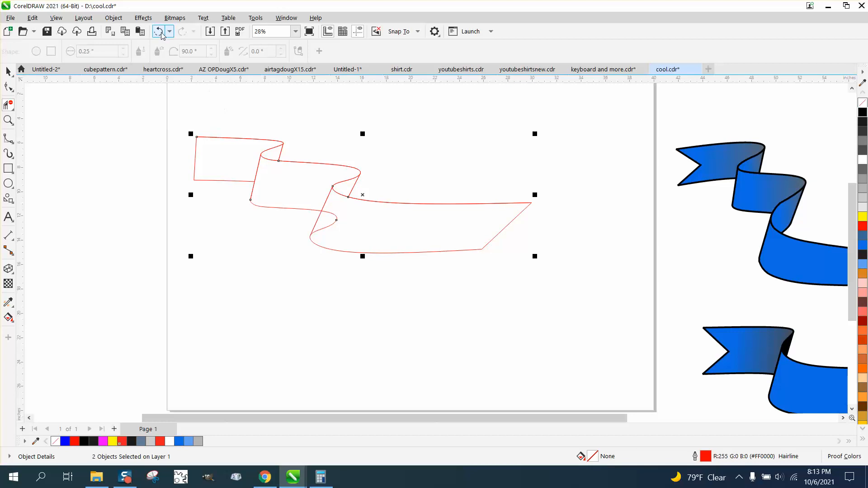
{"action": "left_click", "coordinate": [158, 31]}
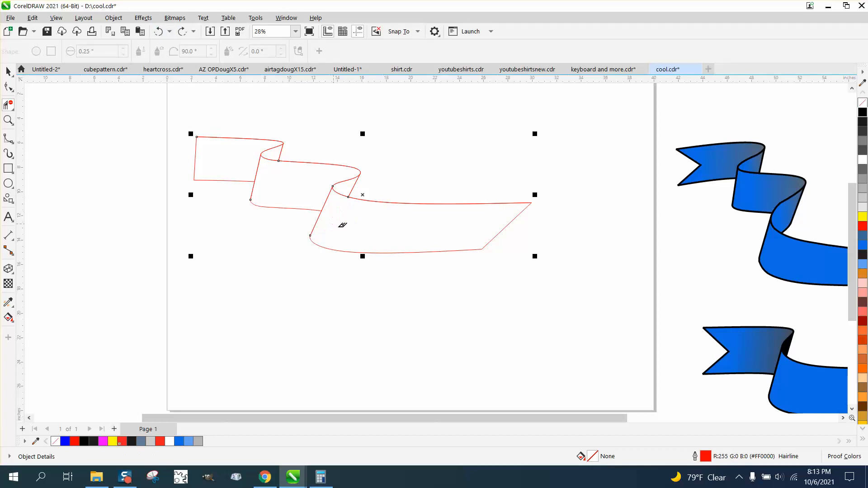
{"action": "left_click", "coordinate": [8, 73]}
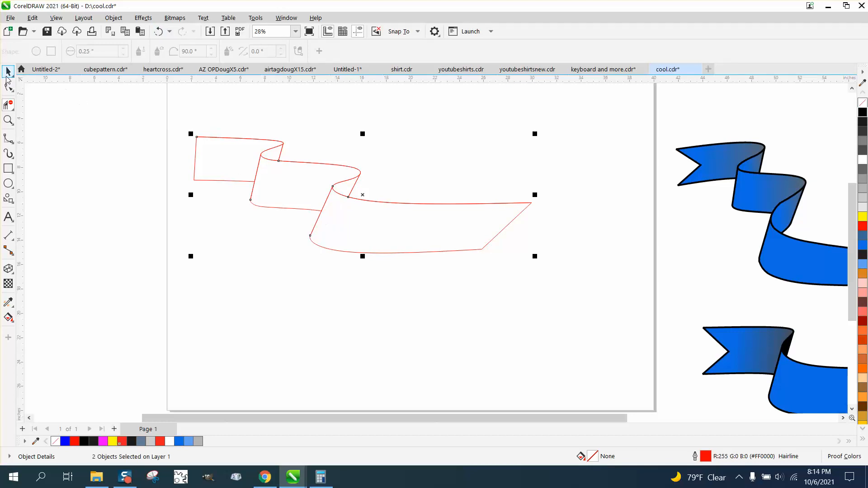
{"action": "left_click", "coordinate": [8, 71]}
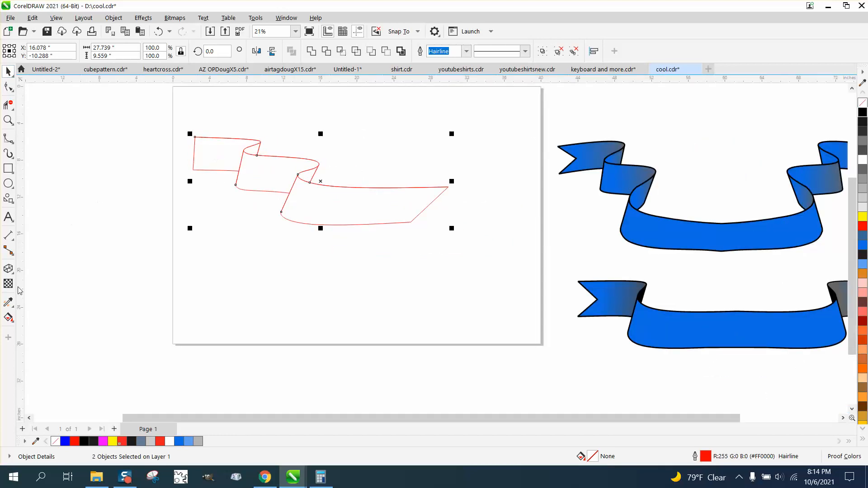
Step: Deselect the ribbon and set the Nudge distance to 10 for the duplicated black copy
{"action": "left_click", "coordinate": [8, 317]}
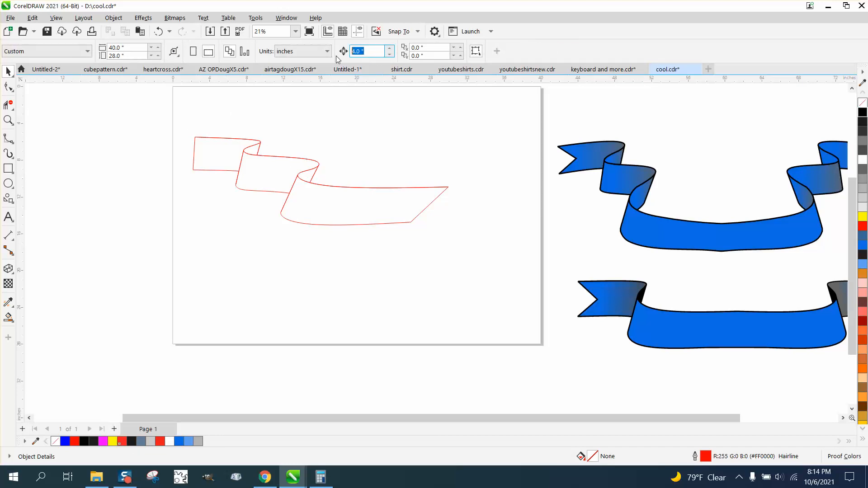
{"action": "type", "text": "10"}
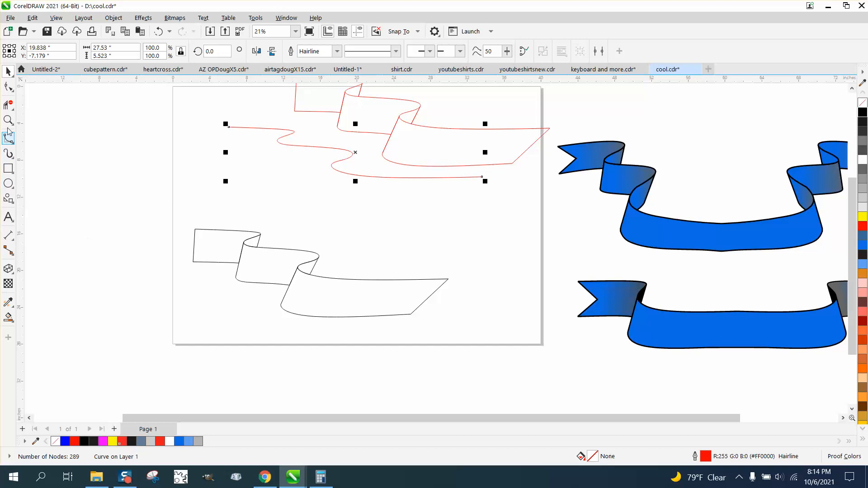
Step: Select both left corner nodes with the Shape tool and add a node midway along the edge
{"action": "left_click", "coordinate": [10, 87]}
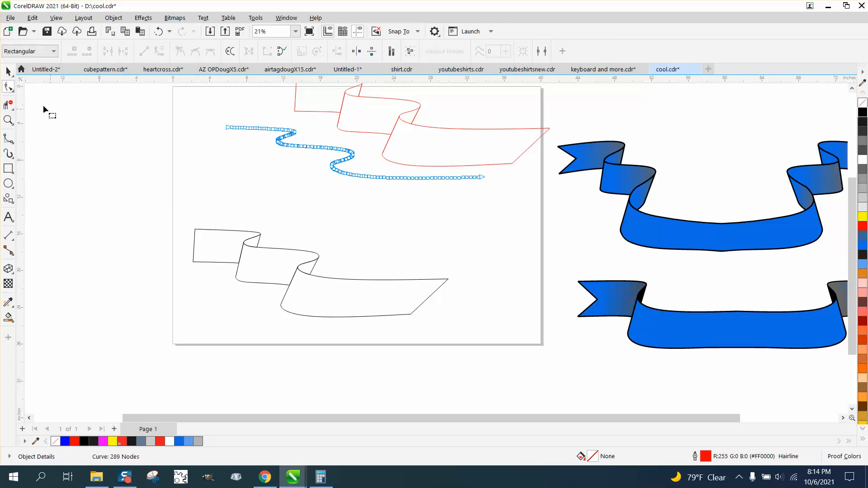
{"action": "mouse_move", "coordinate": [199, 236]}
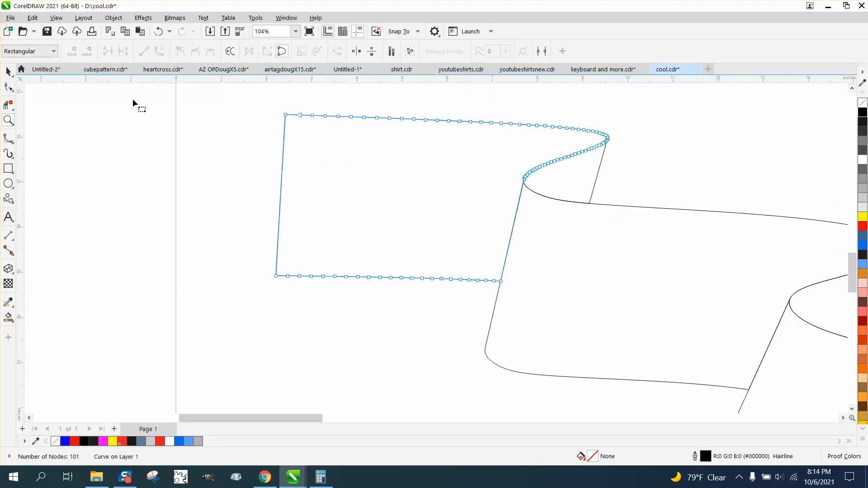
{"action": "left_click", "coordinate": [279, 117]}
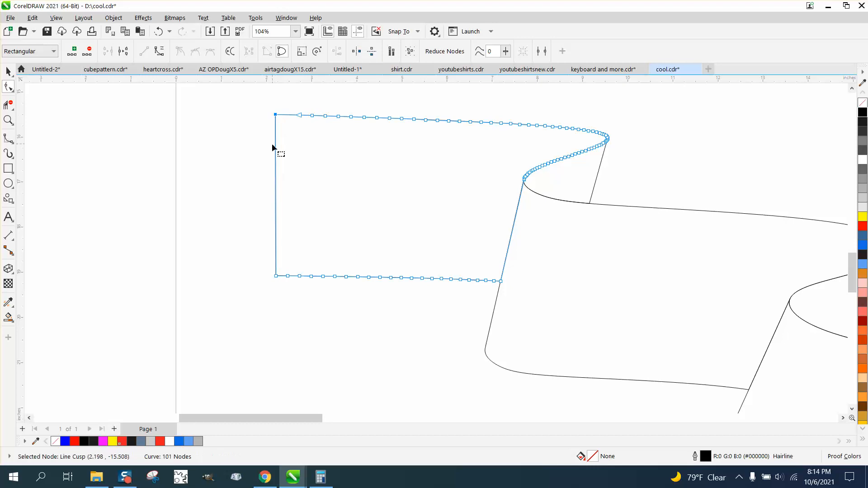
{"action": "left_click", "coordinate": [277, 276]}
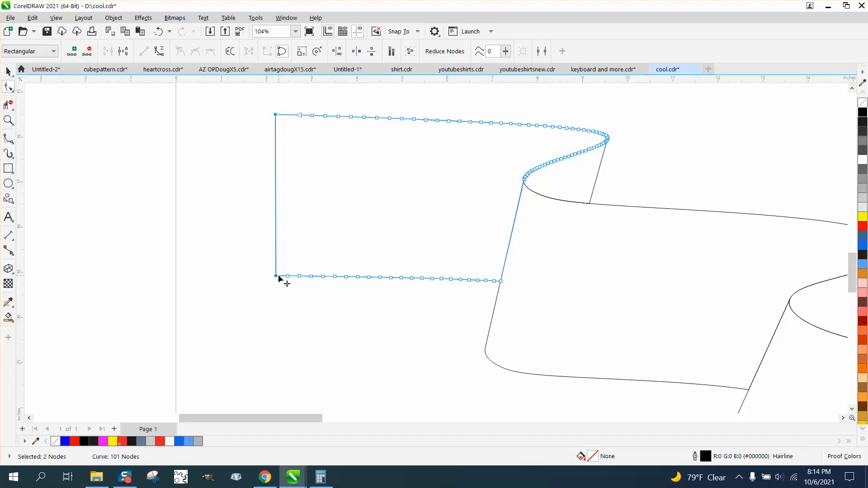
{"action": "right_click", "coordinate": [276, 280]}
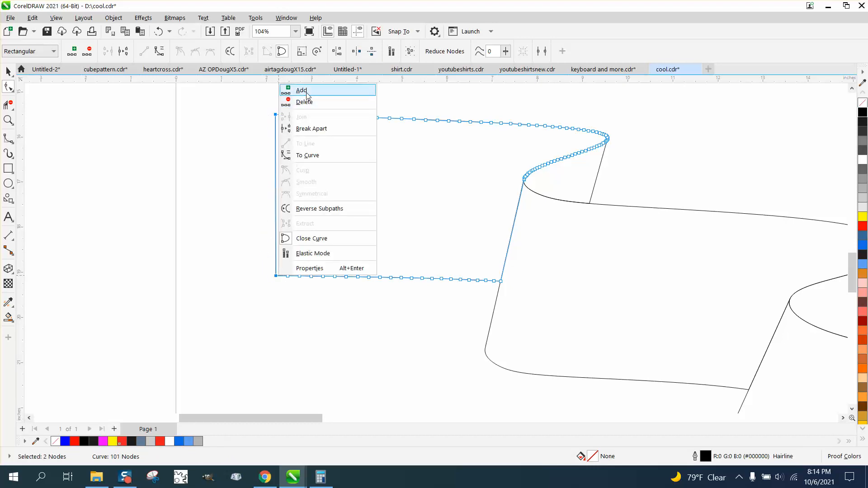
{"action": "left_click", "coordinate": [301, 91]}
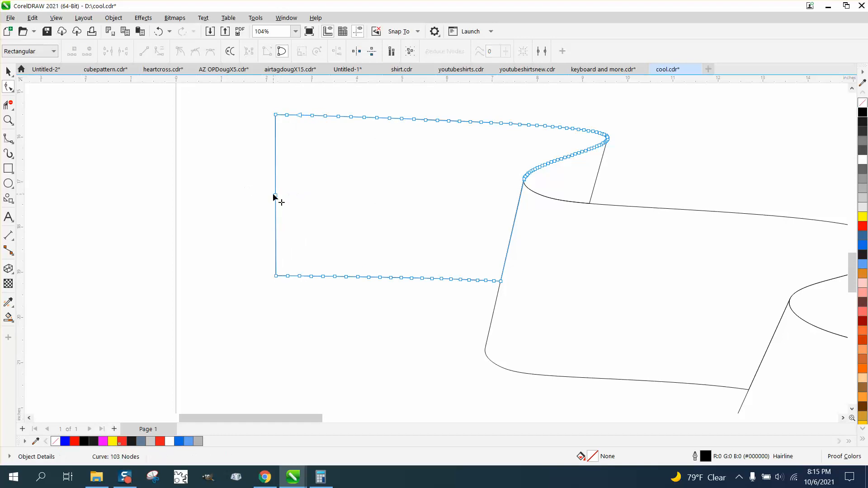
Step: Pull the new node inward into a swallowtail notch and draw a vertical line through the ribbon
{"action": "left_click_drag", "start_coordinate": [276, 201], "coordinate": [365, 201]}
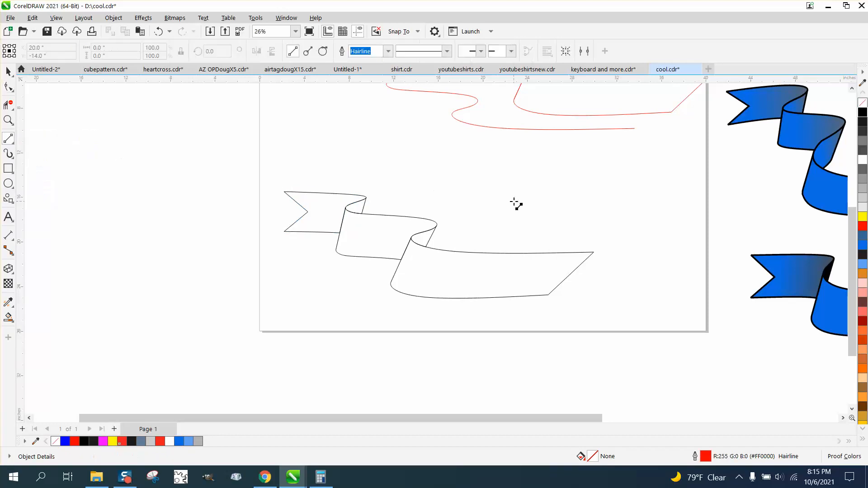
{"action": "left_click_drag", "start_coordinate": [502, 210], "coordinate": [502, 331]}
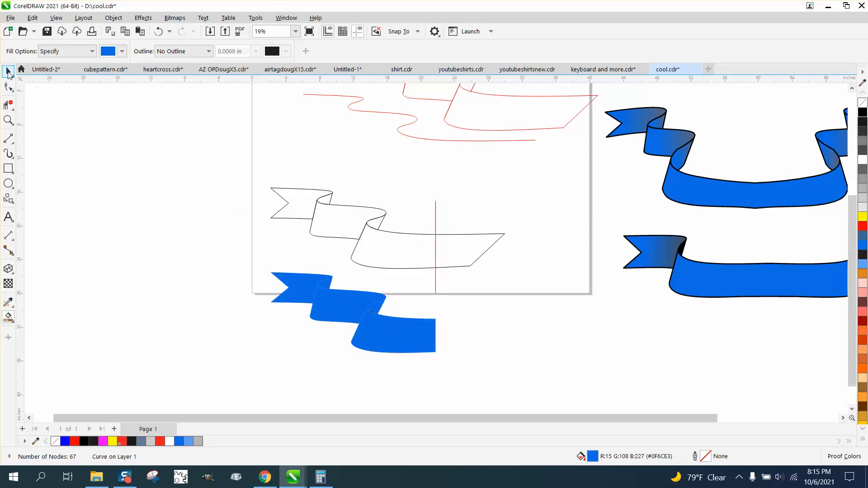
Step: Remove the dividing line and mirror the blue half into a symmetric swallowtail banner
{"action": "left_click", "coordinate": [8, 73]}
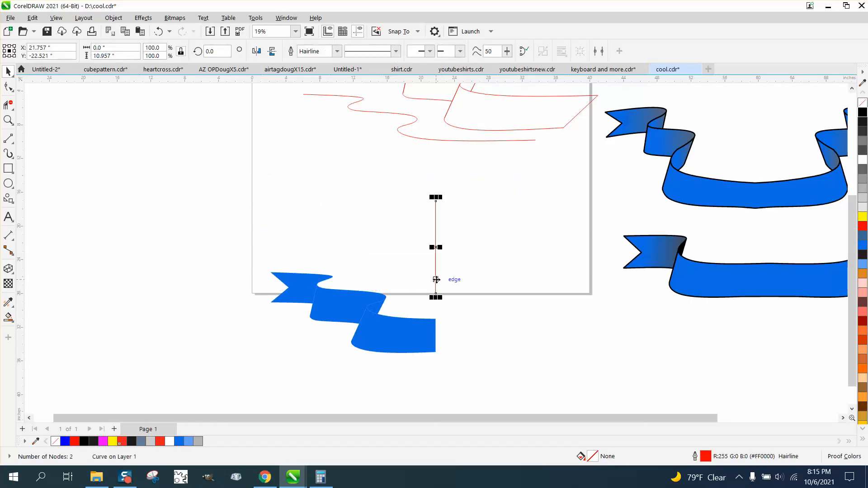
{"action": "left_click", "coordinate": [395, 302]}
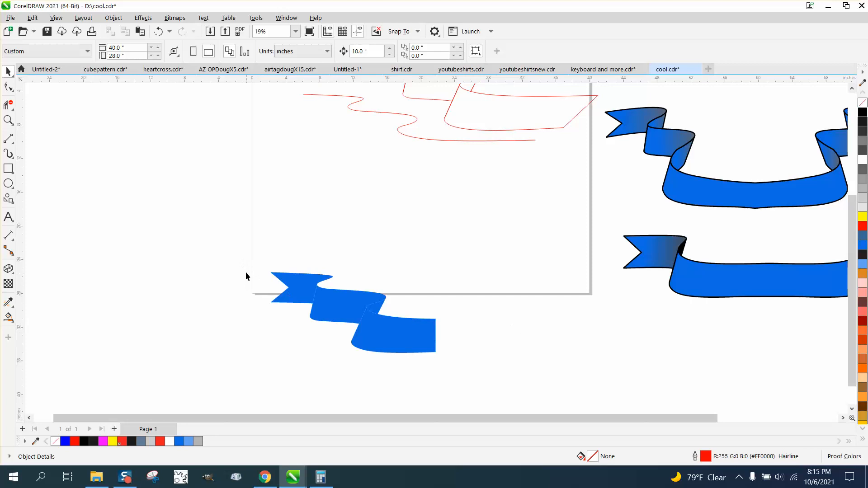
{"action": "left_click", "coordinate": [344, 313]}
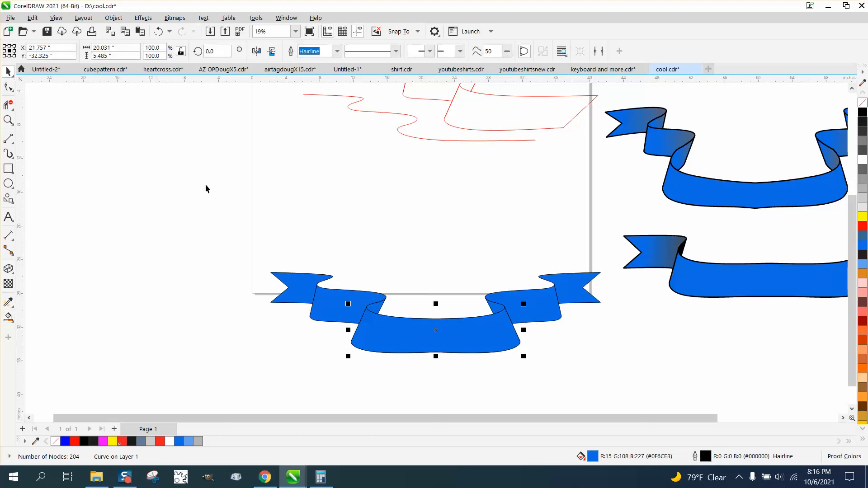
Step: Break the banner into separate pieces and set their Outline Width to None
{"action": "left_click", "coordinate": [520, 292]}
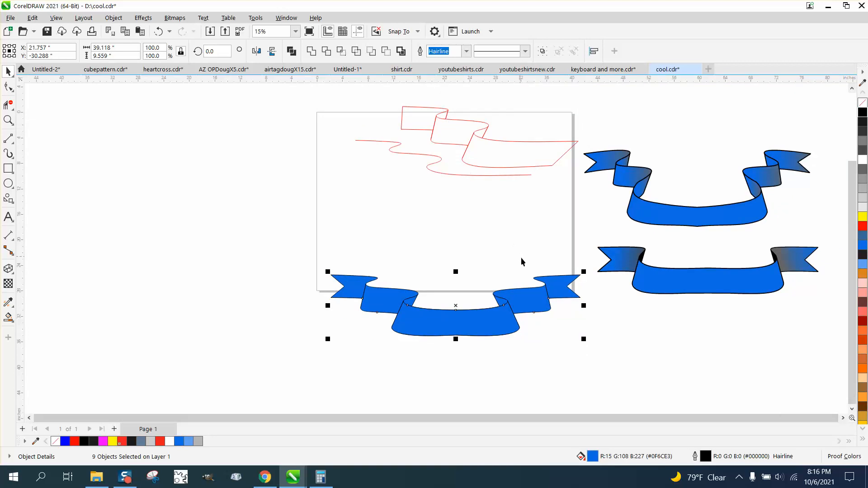
{"action": "mouse_move", "coordinate": [433, 302]}
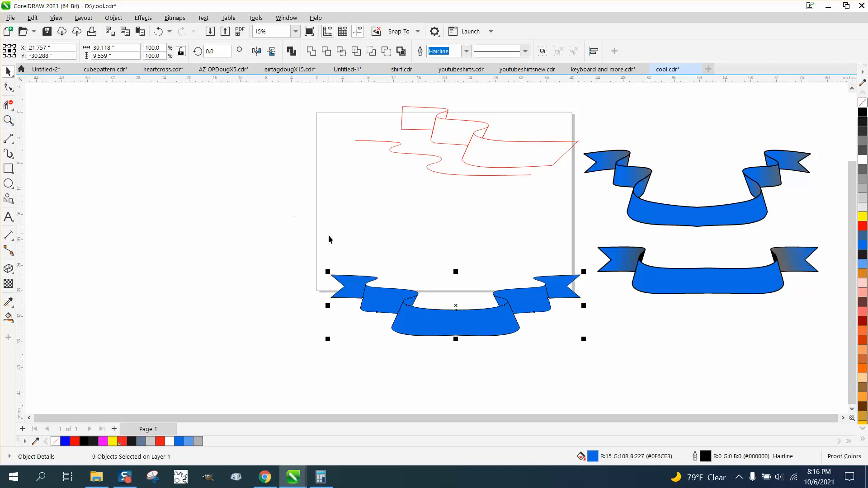
{"action": "mouse_move", "coordinate": [604, 349]}
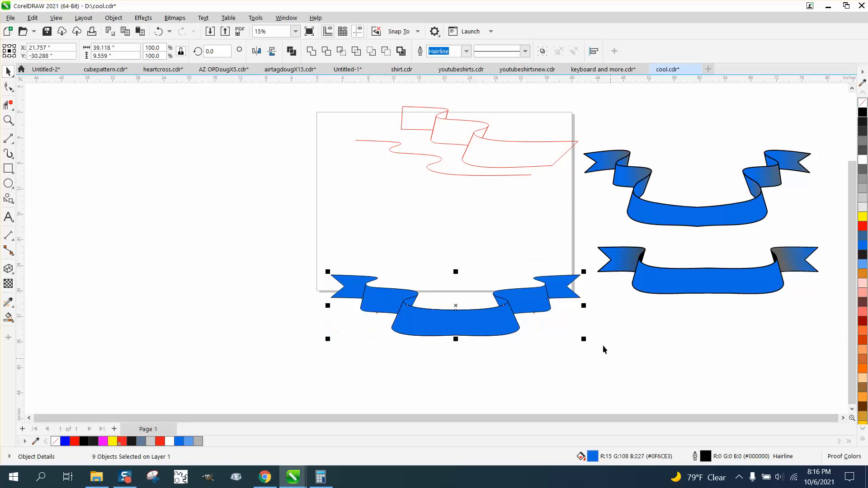
{"action": "left_click", "coordinate": [465, 51]}
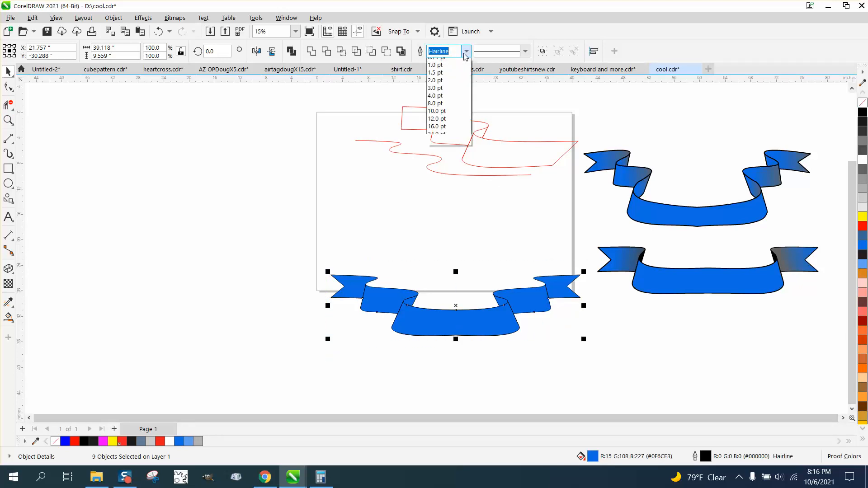
{"action": "left_click", "coordinate": [435, 95]}
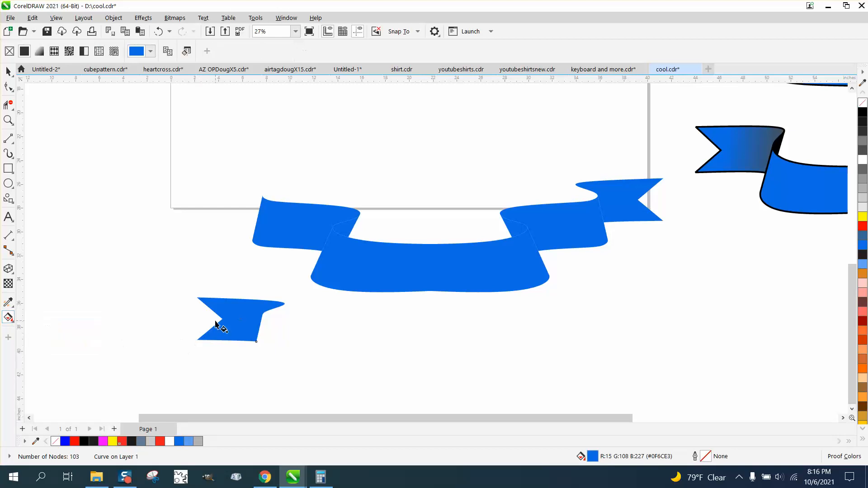
Step: Give the left tail a blue-to-gray gradient, place it, and shade the fold pieces dark gray
{"action": "left_click_drag", "start_coordinate": [221, 319], "coordinate": [284, 324]}
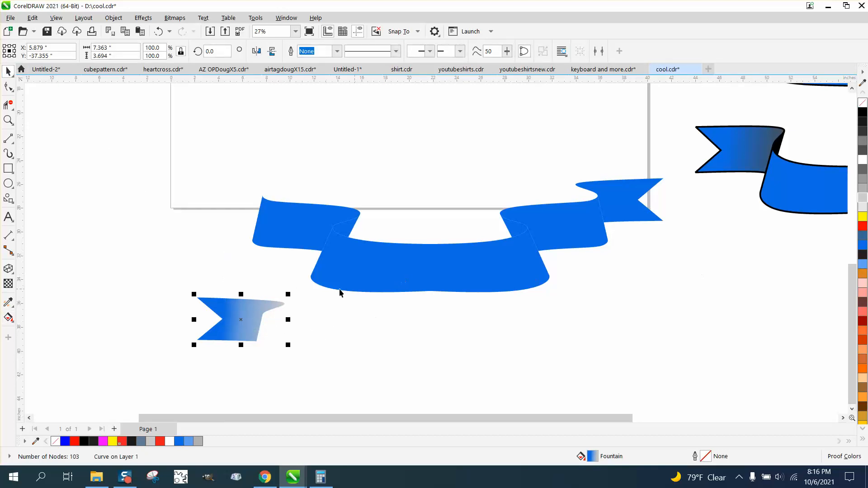
{"action": "mouse_move", "coordinate": [8, 302]}
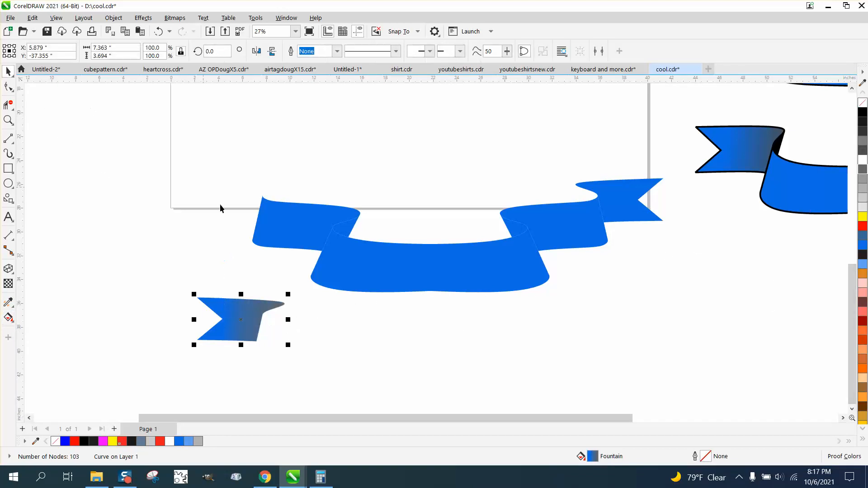
{"action": "left_click_drag", "start_coordinate": [241, 318], "coordinate": [241, 199]}
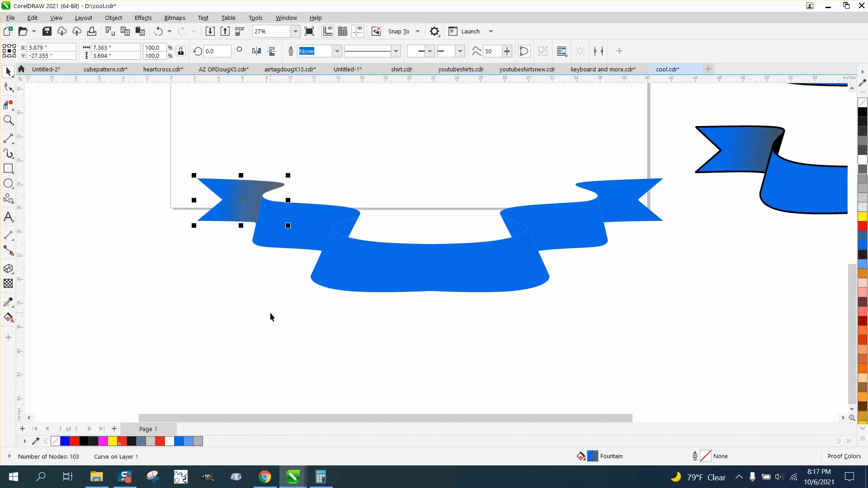
{"action": "mouse_move", "coordinate": [231, 322]}
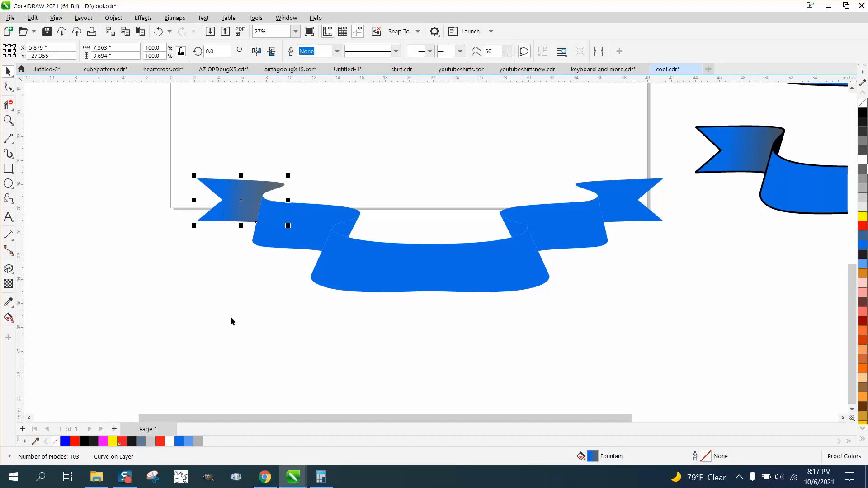
{"action": "left_click", "coordinate": [346, 226]}
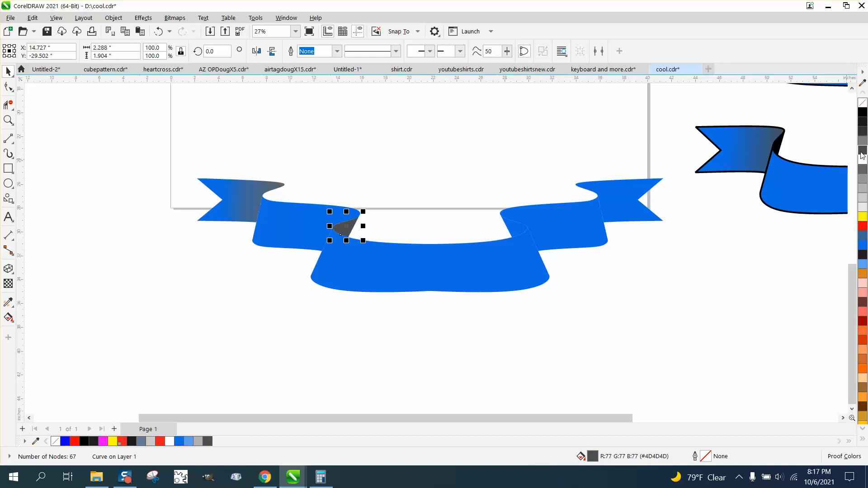
{"action": "scroll", "scroll_direction": "down", "scroll_amount": 3}
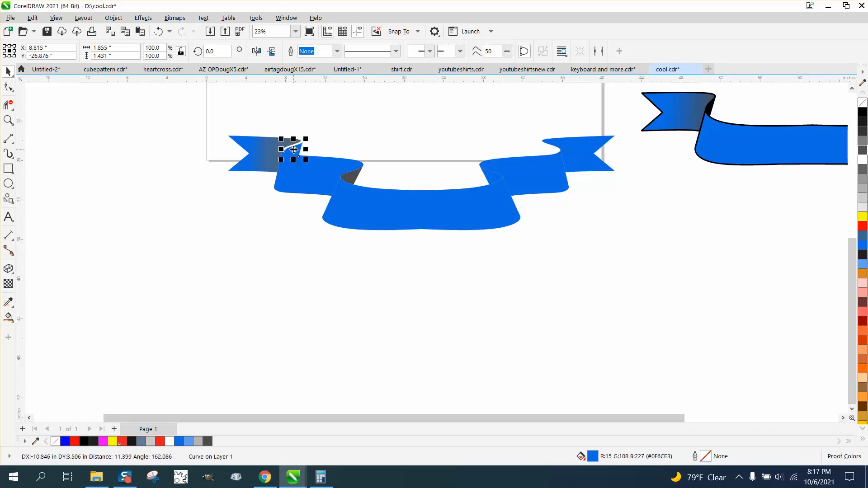
{"action": "left_click", "coordinate": [293, 149]}
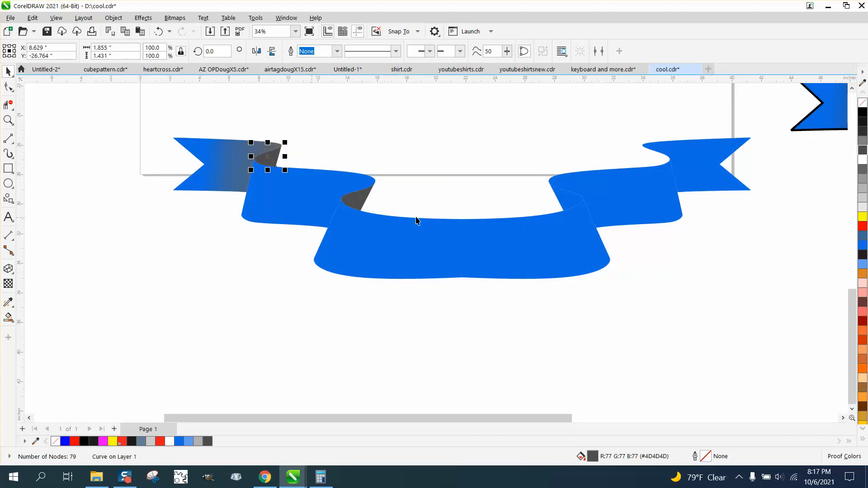
{"action": "mouse_move", "coordinate": [454, 206]}
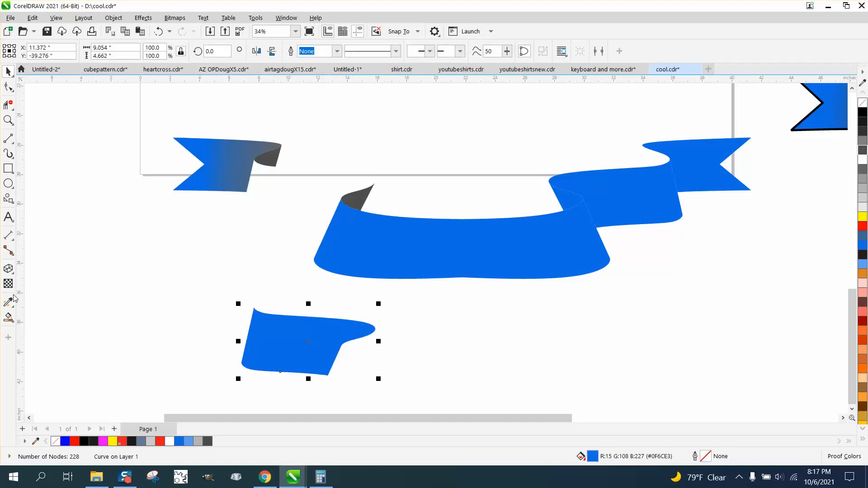
Step: Apply a blue-to-gray fountain fill to the left fold section with the Interactive Fill tool
{"action": "left_click", "coordinate": [8, 317]}
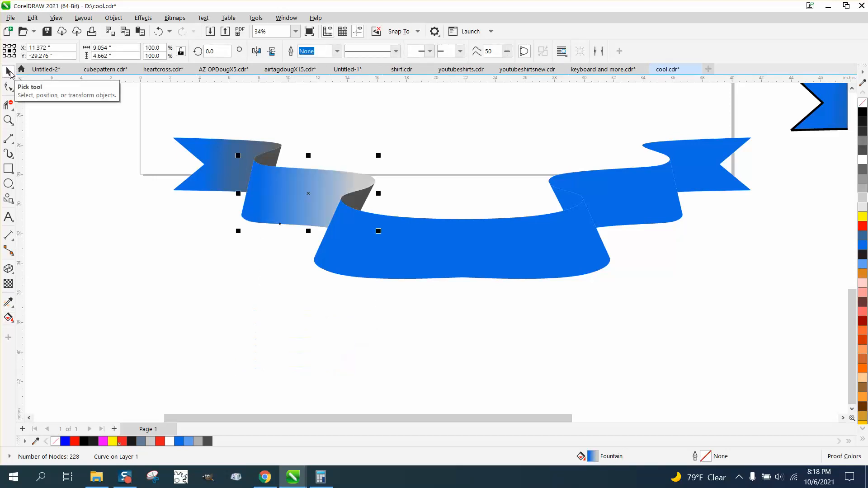
{"action": "mouse_move", "coordinate": [3, 292]}
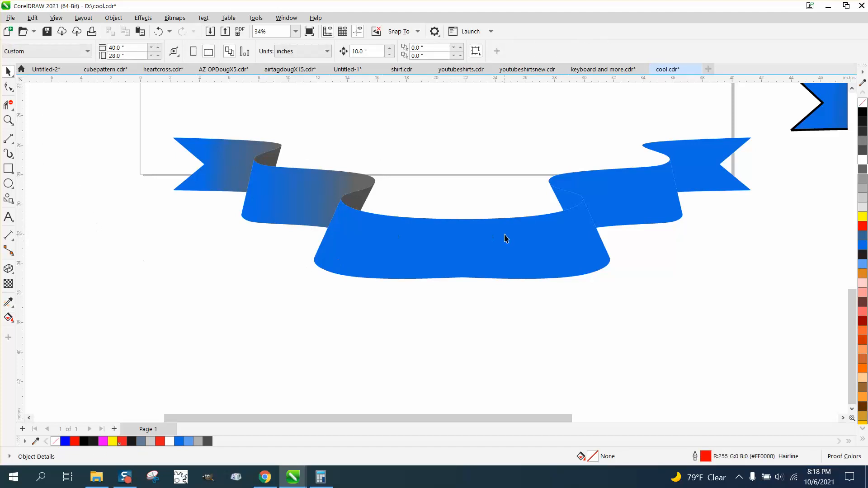
Step: Trace an outlined copy of the central band's shape with Smart Fill
{"action": "scroll", "scroll_direction": "down", "scroll_amount": 3}
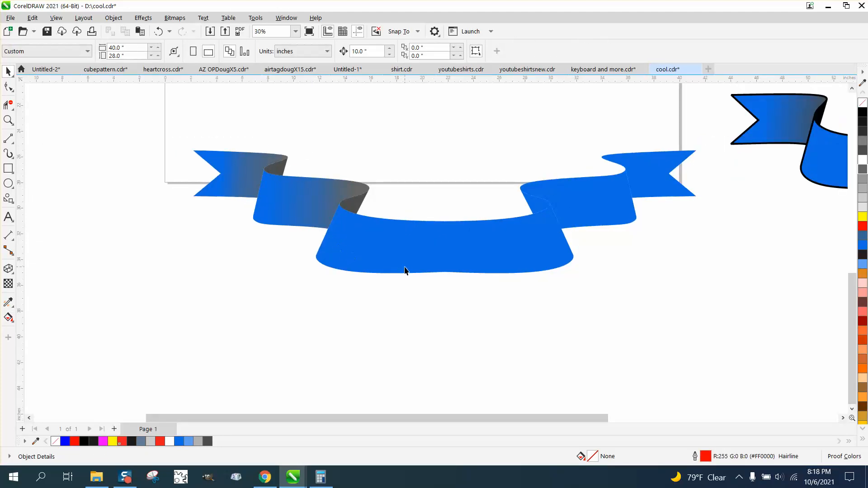
{"action": "mouse_move", "coordinate": [485, 245]}
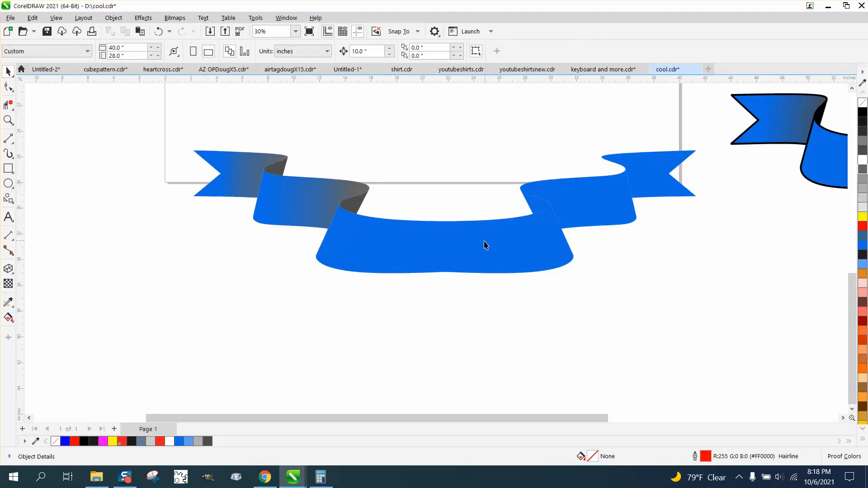
{"action": "mouse_move", "coordinate": [455, 276]}
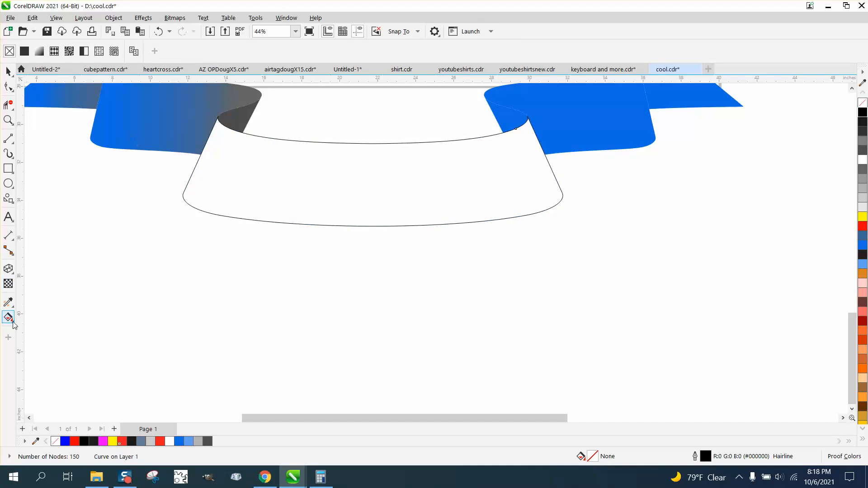
{"action": "left_click", "coordinate": [9, 318]}
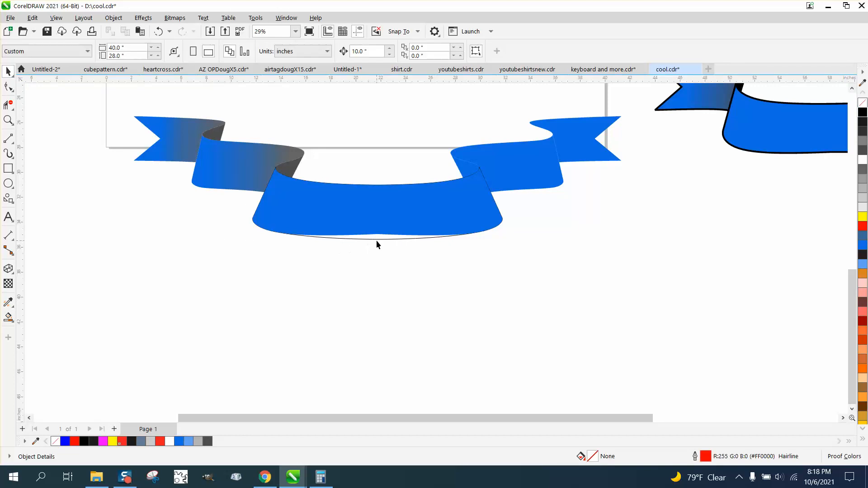
{"action": "left_click", "coordinate": [377, 239]}
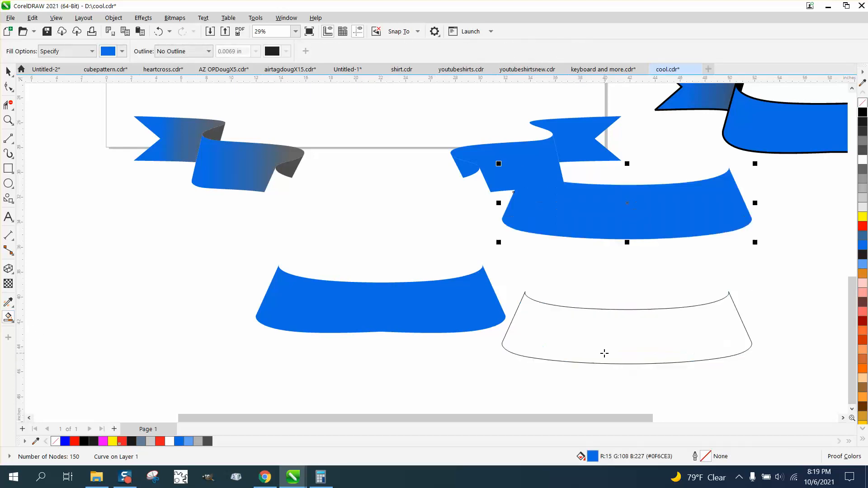
{"action": "left_click_drag", "start_coordinate": [626, 203], "coordinate": [502, 203]}
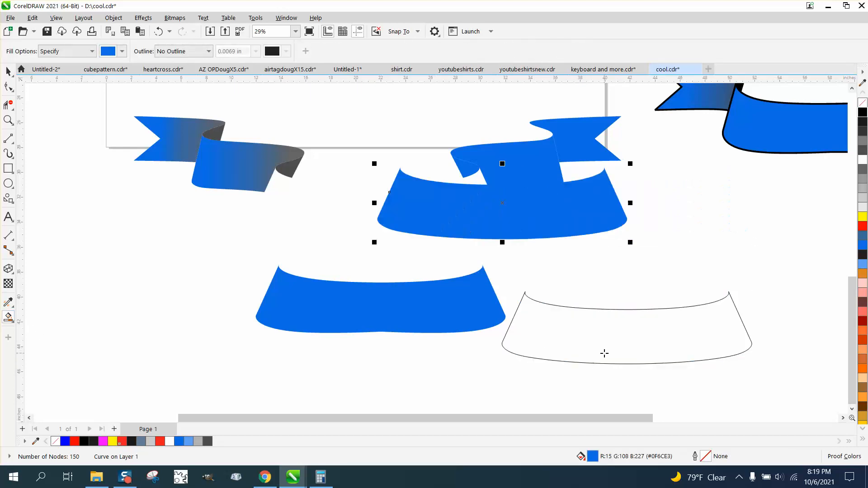
{"action": "left_click_drag", "start_coordinate": [503, 203], "coordinate": [377, 203]}
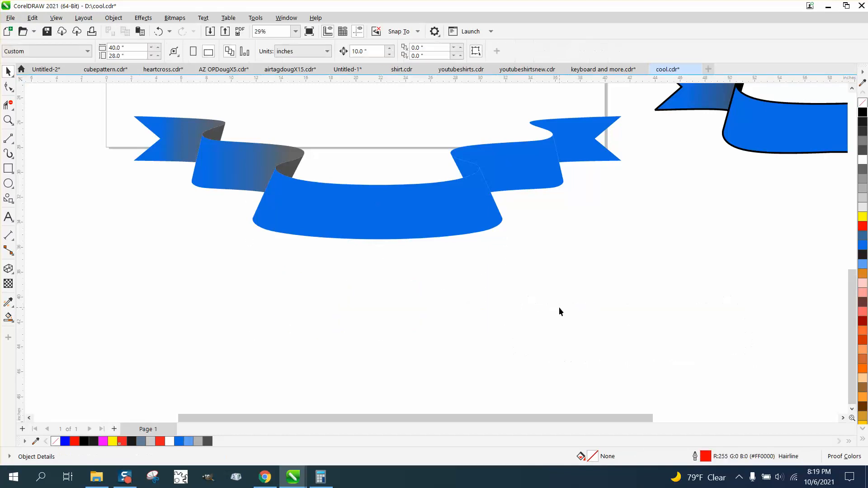
{"action": "mouse_move", "coordinate": [350, 218]}
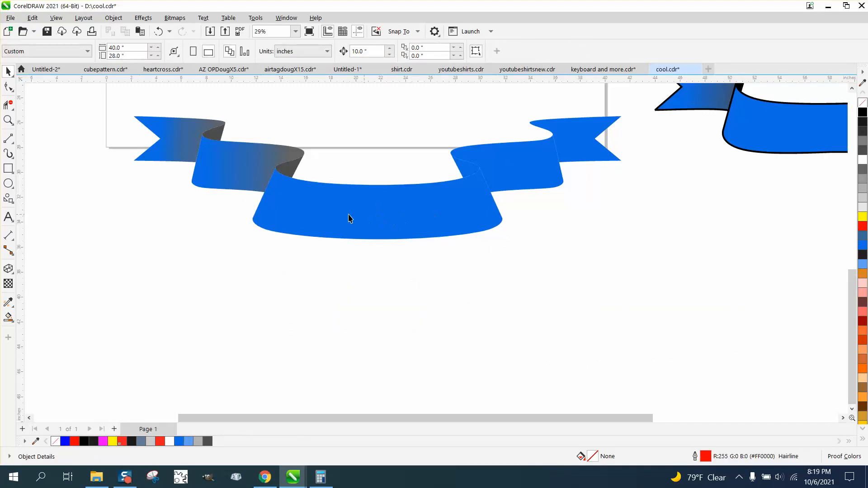
{"action": "mouse_move", "coordinate": [375, 219]}
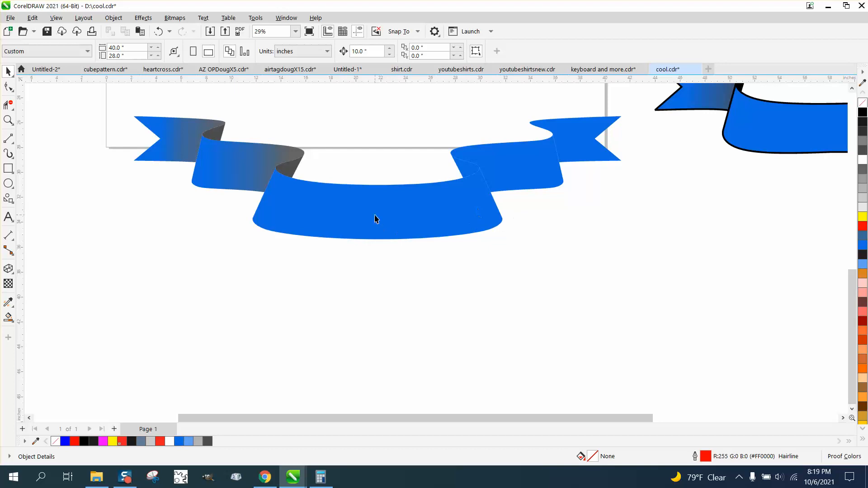
{"action": "mouse_move", "coordinate": [289, 177]}
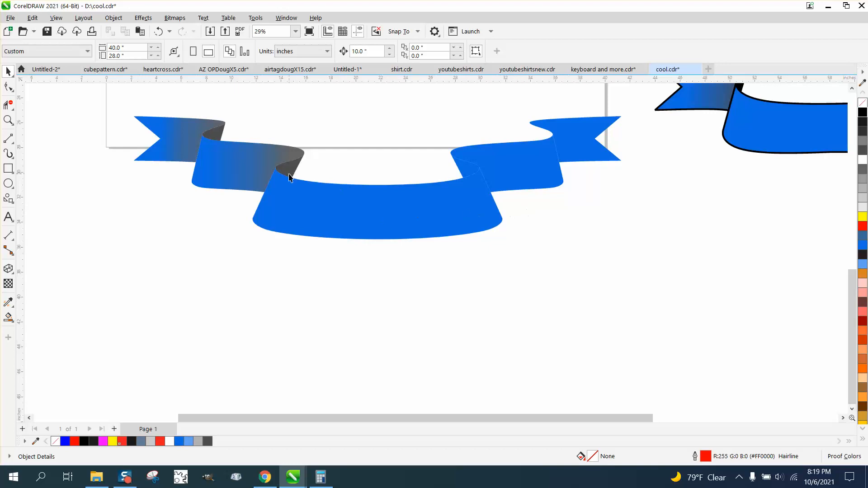
{"action": "scroll", "scroll_direction": "down", "scroll_amount": 3}
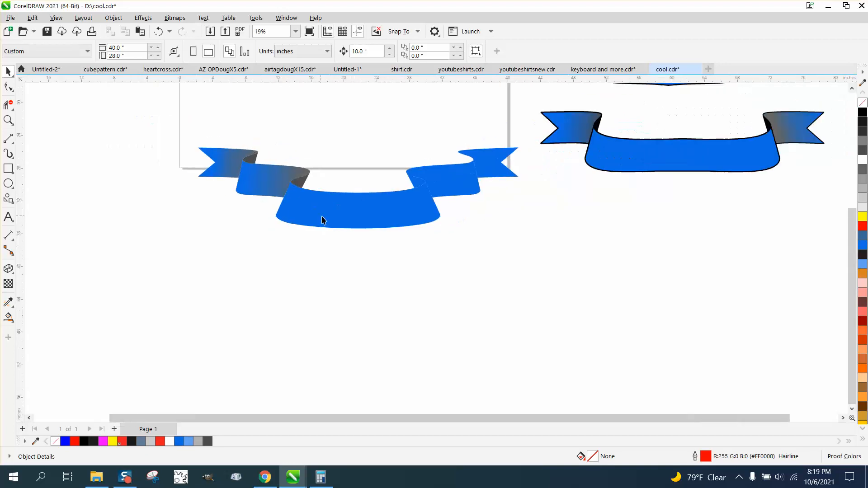
{"action": "scroll", "scroll_direction": "down", "scroll_amount": 3}
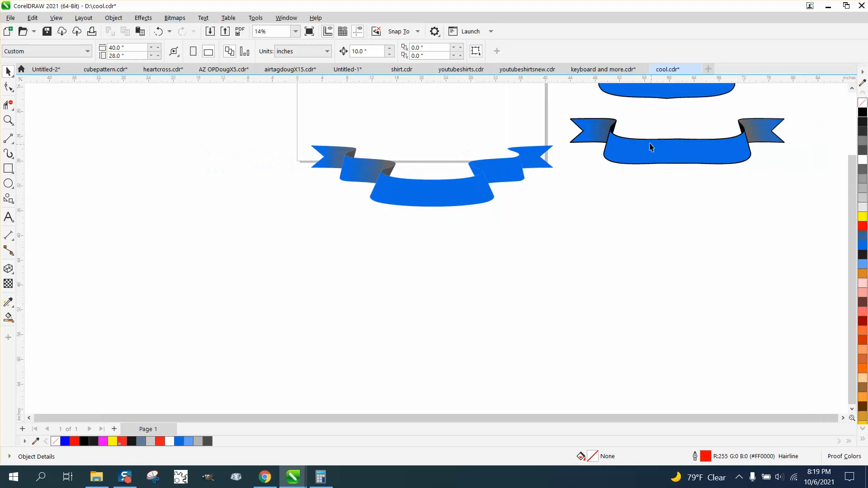